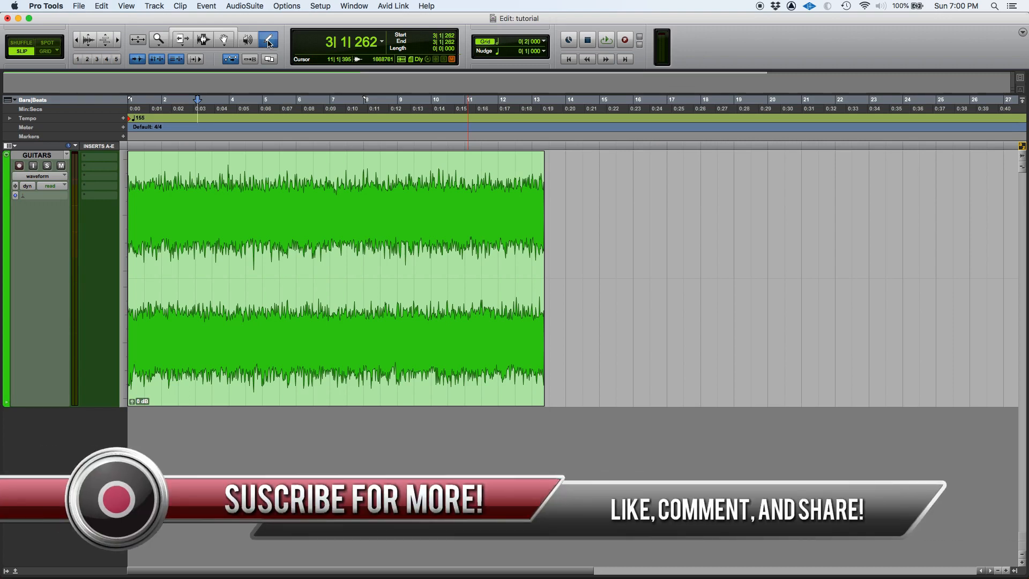
# Cycle through the Trim, Selector and Grabber editing tools in the Edit toolbar
pyautogui.click(181, 39)
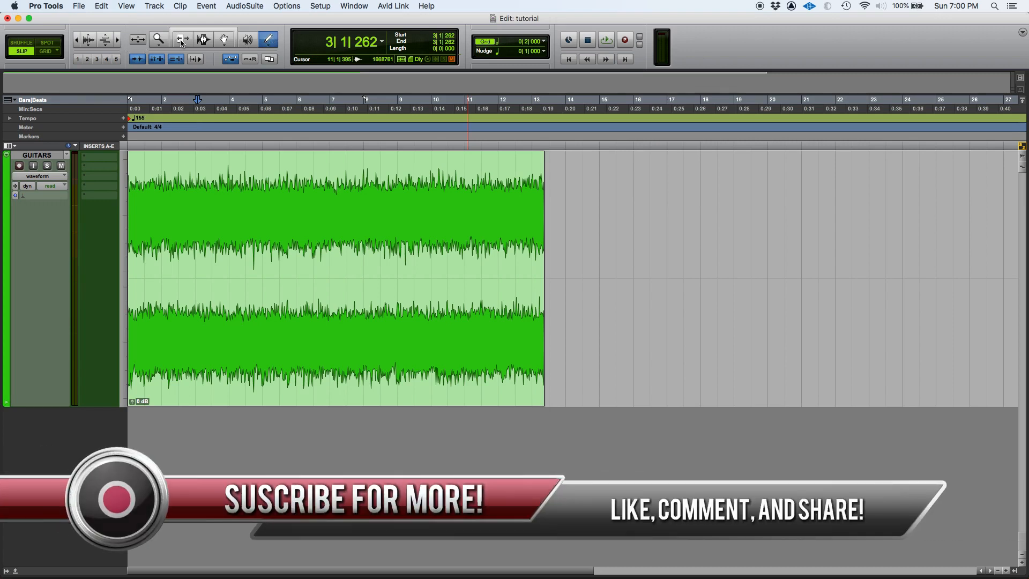
pyautogui.moveTo(202, 39)
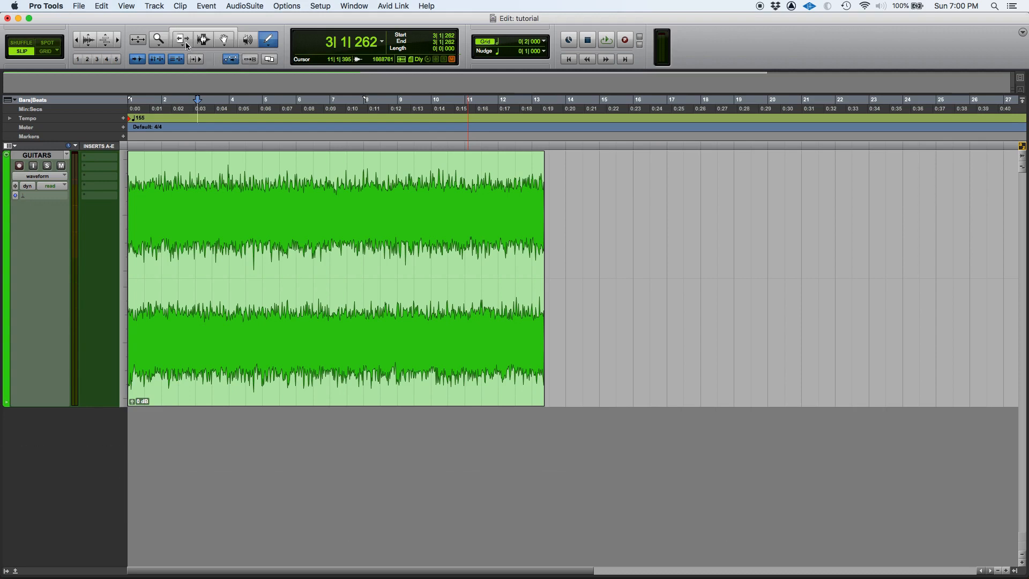
pyautogui.moveTo(180, 39)
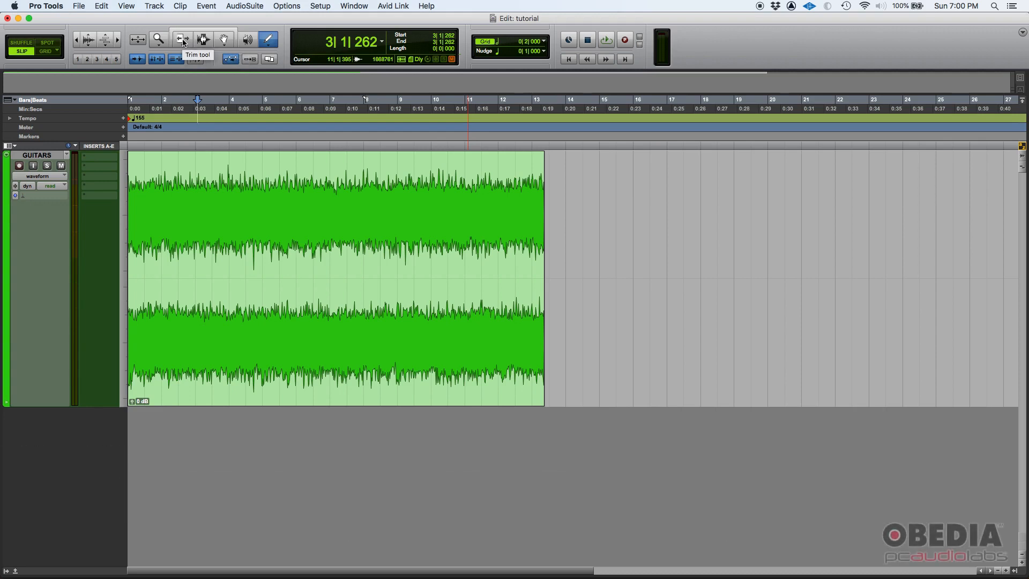
pyautogui.click(181, 39)
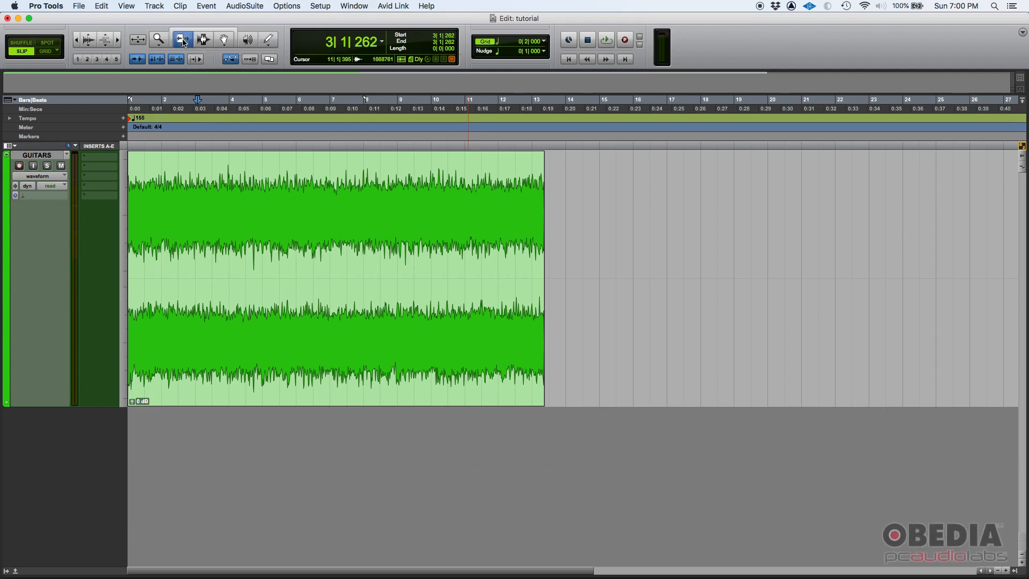
pyautogui.click(203, 39)
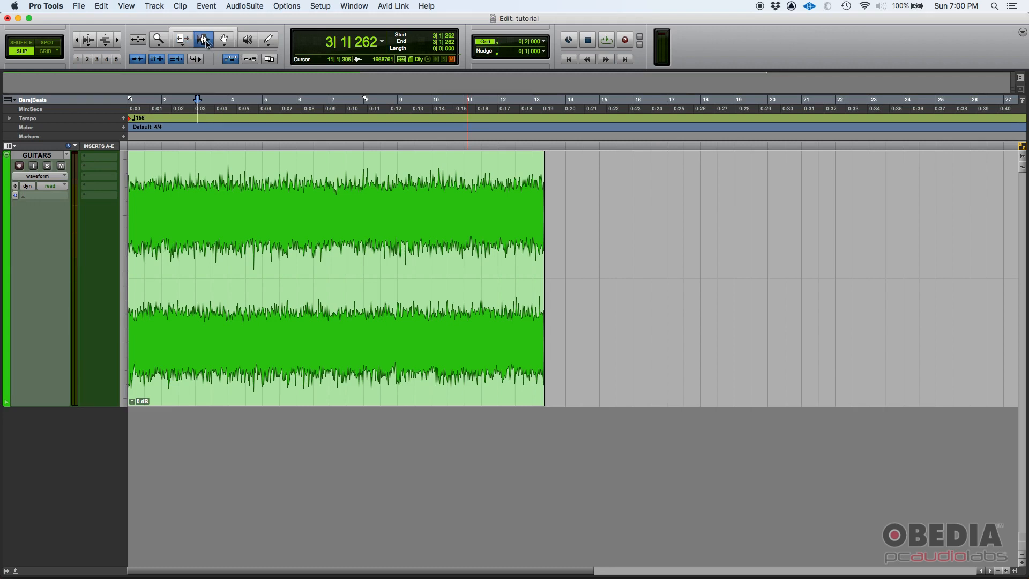
pyautogui.click(224, 39)
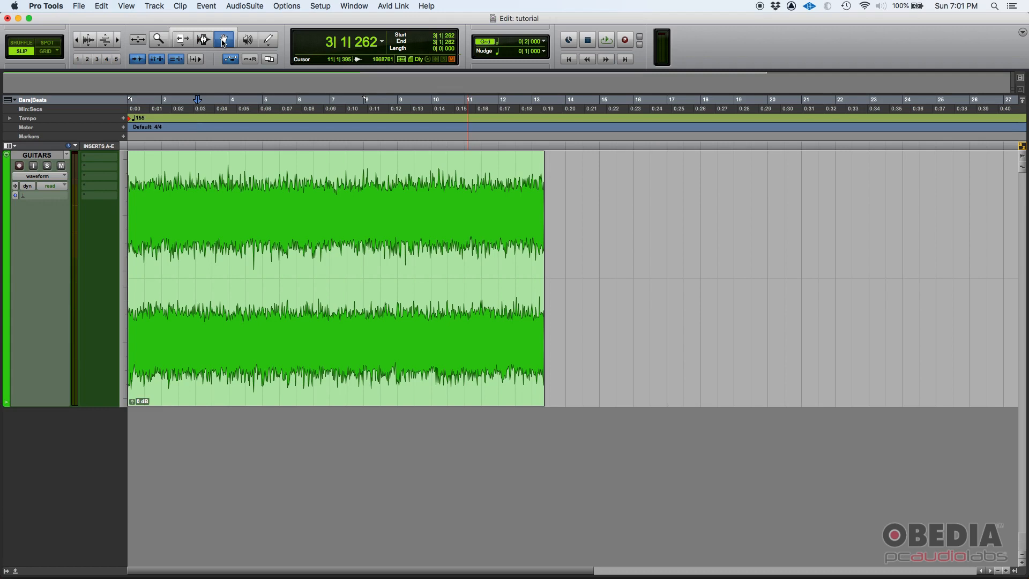
pyautogui.click(202, 39)
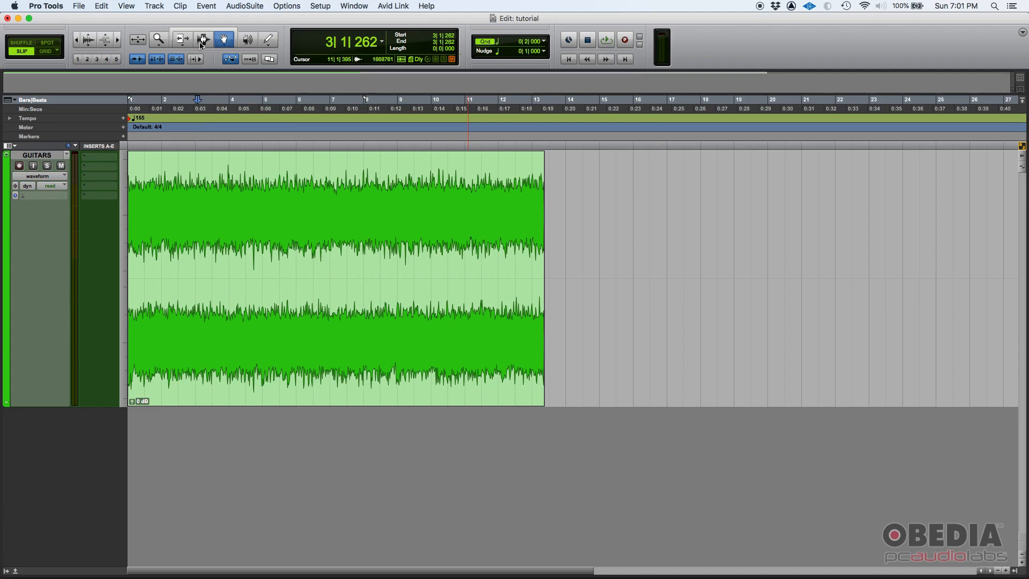
pyautogui.moveTo(204, 50)
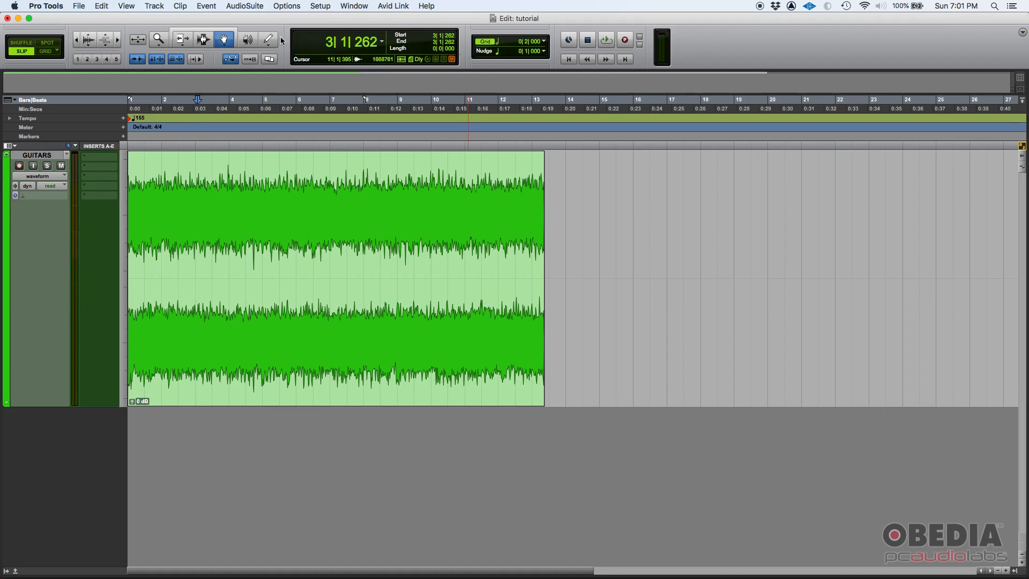
pyautogui.moveTo(173, 46)
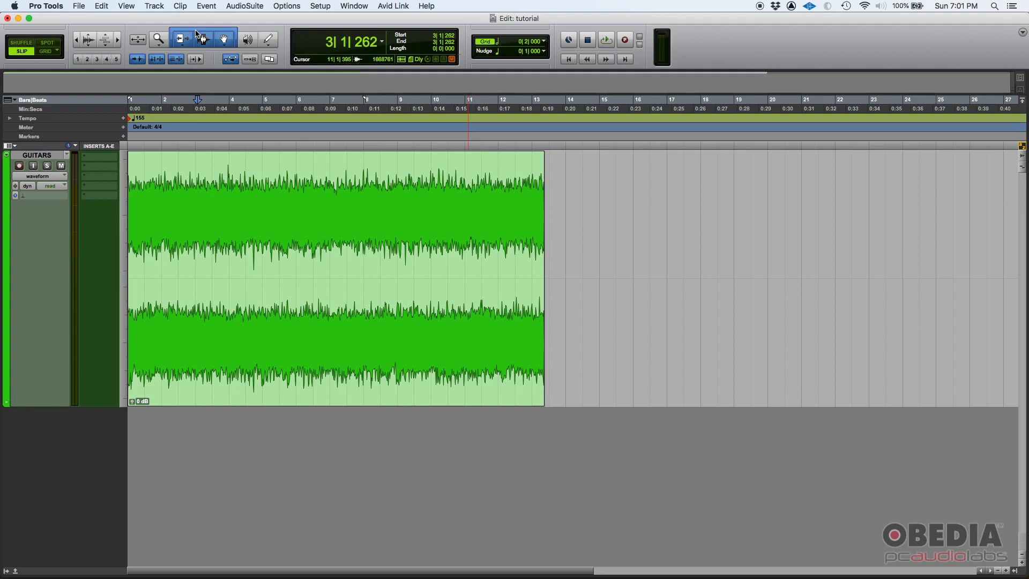
pyautogui.moveTo(202, 39)
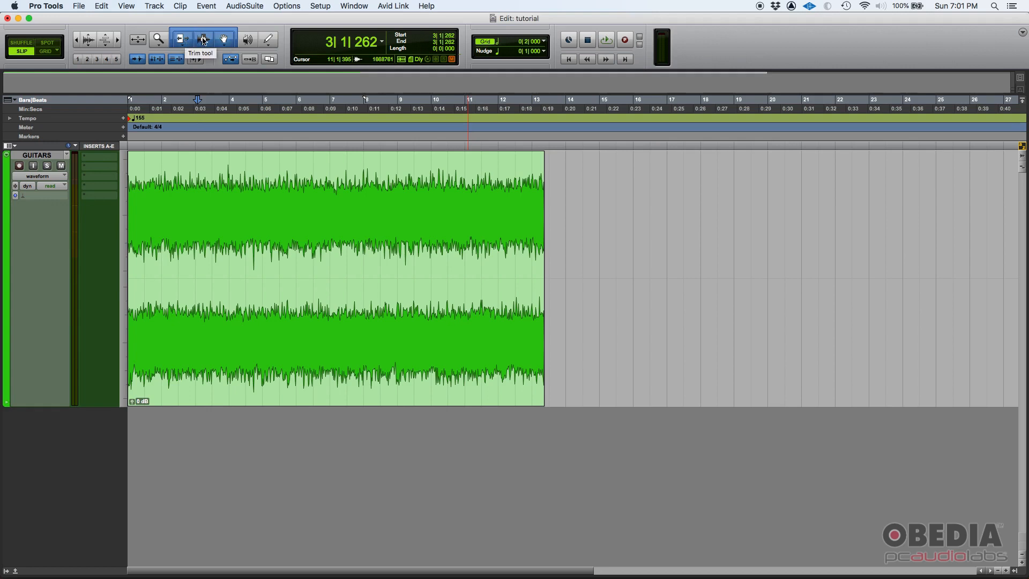
pyautogui.moveTo(223, 39)
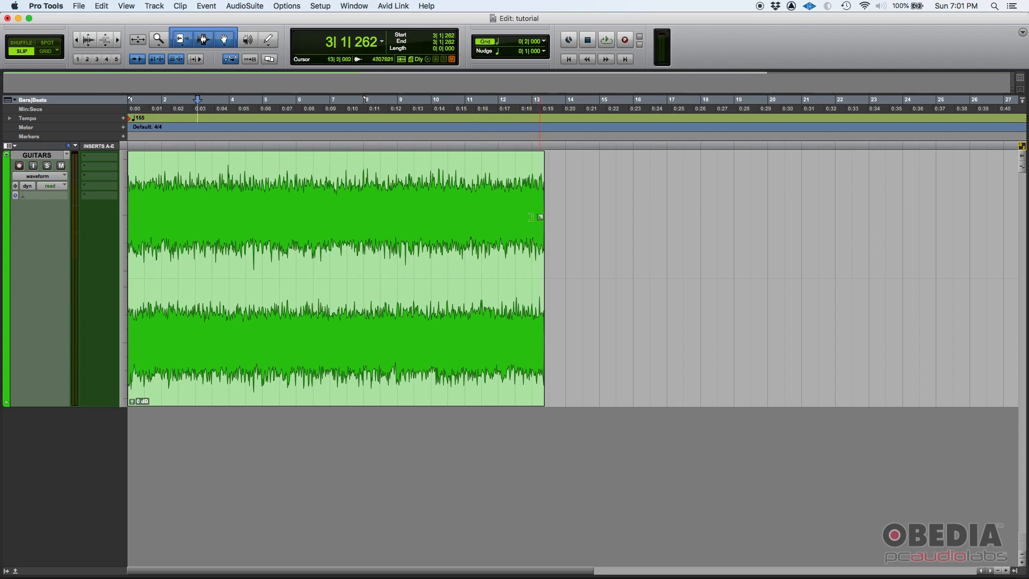
# Pull the guitar clip's end out to just before bar 13 beat 3
pyautogui.click(180, 39)
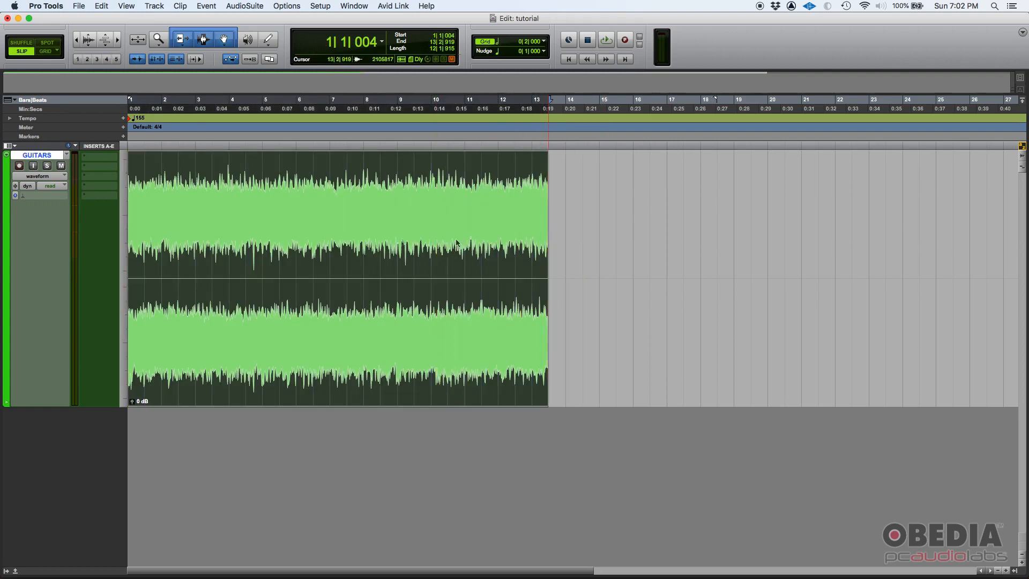
# Draw a fade-in at the guitar clip's start and a fade-out at its end
pyautogui.click(328, 275)
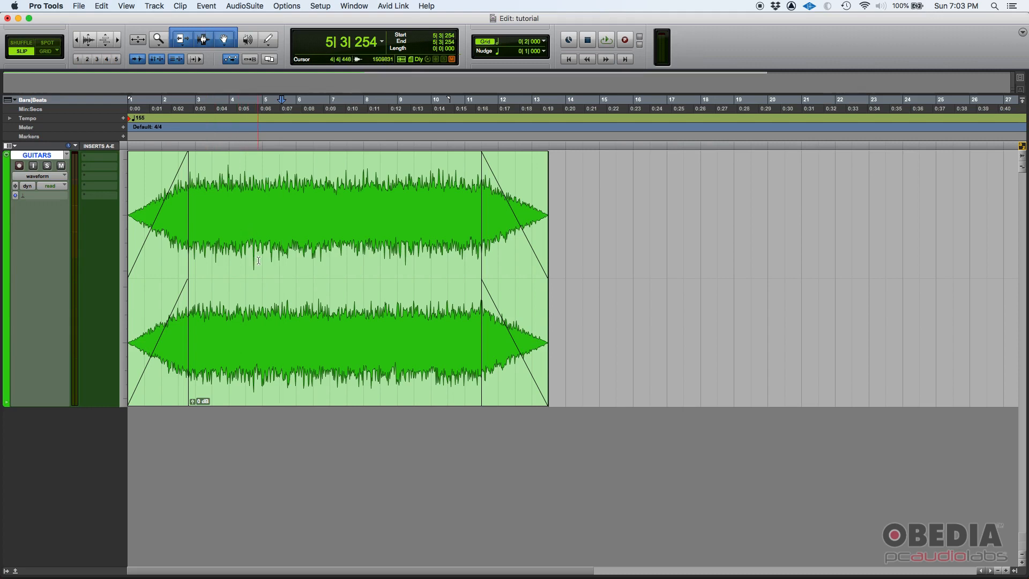
pyautogui.click(233, 223)
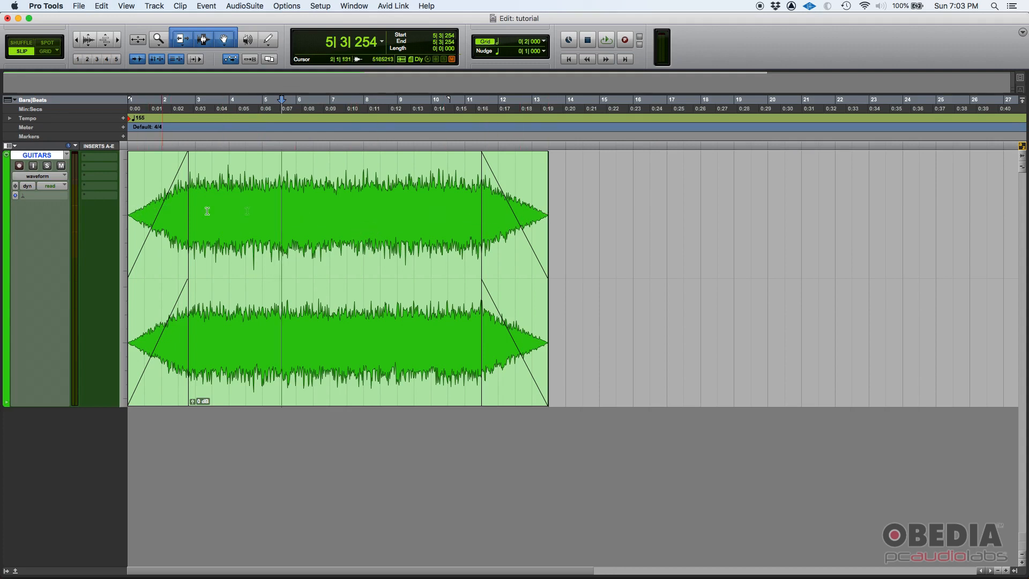
pyautogui.click(300, 276)
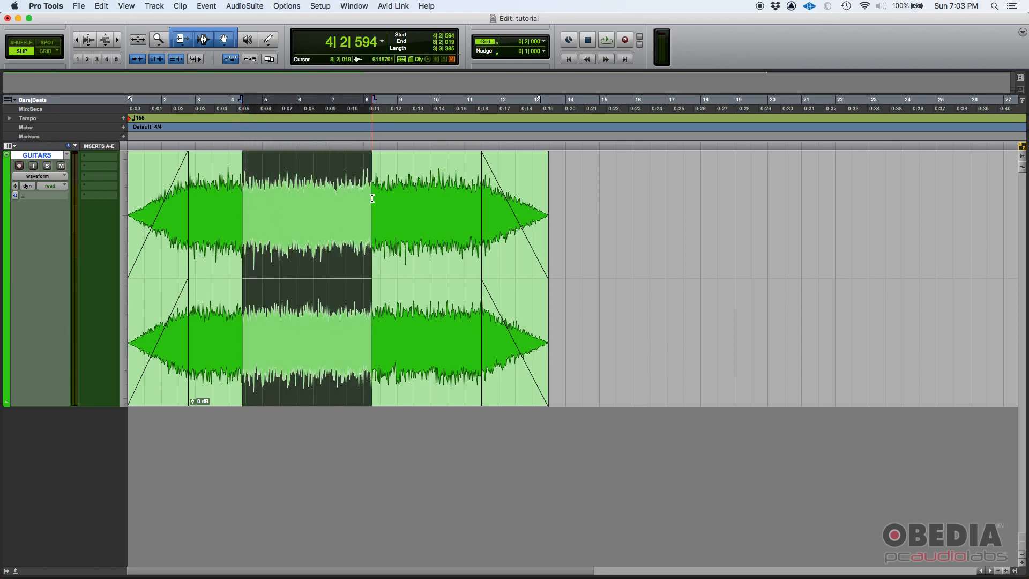
pyautogui.click(296, 199)
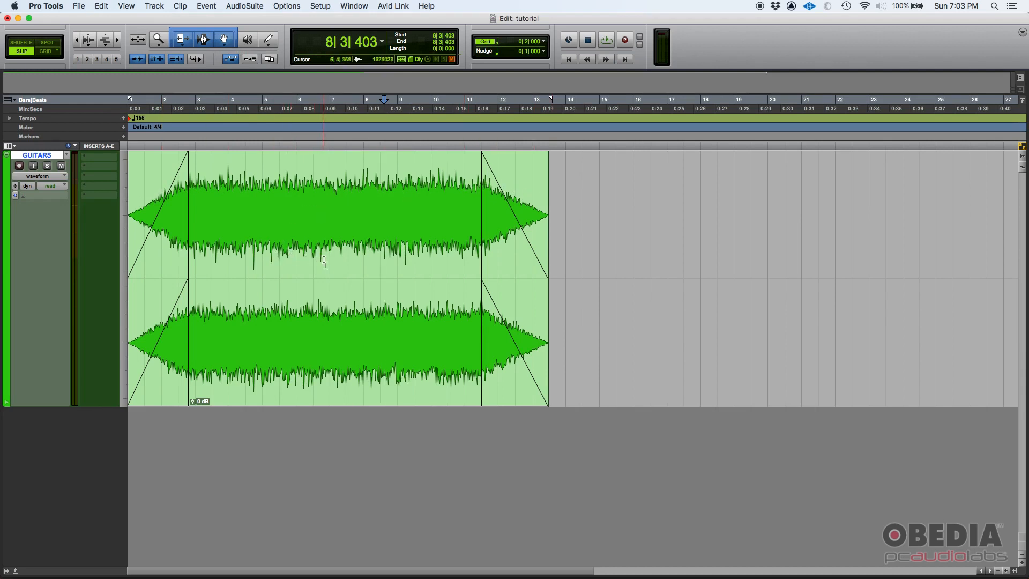
# Drag the faded guitar clip later so it starts near bar 3 and ends near bar 15
pyautogui.click(330, 277)
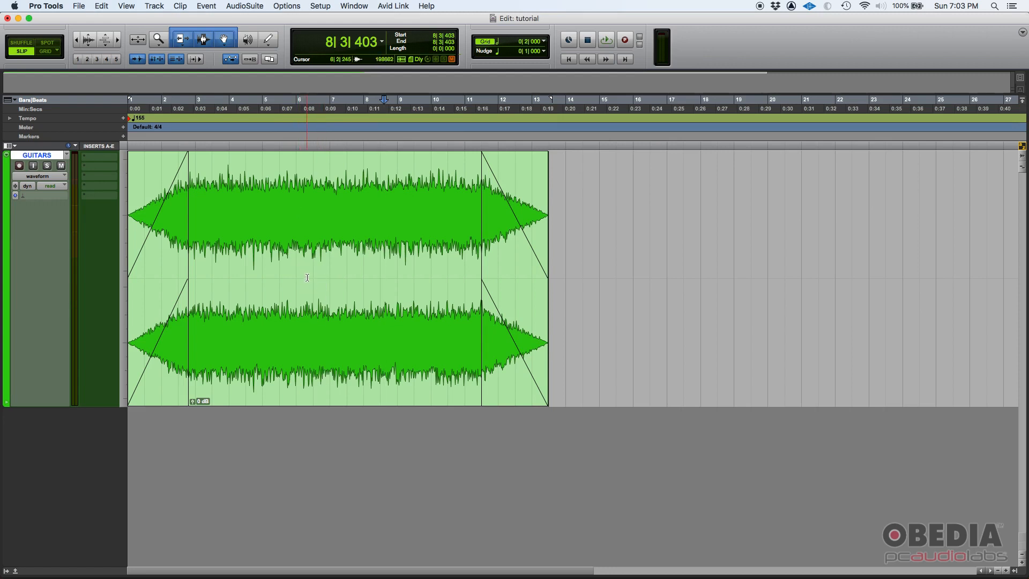
pyautogui.moveTo(314, 309)
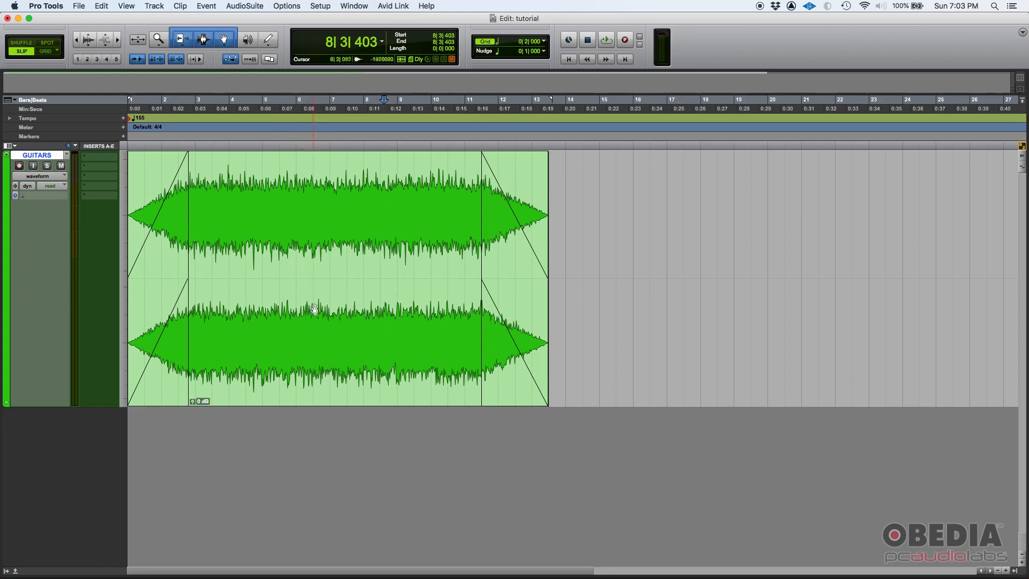
pyautogui.moveTo(315, 319)
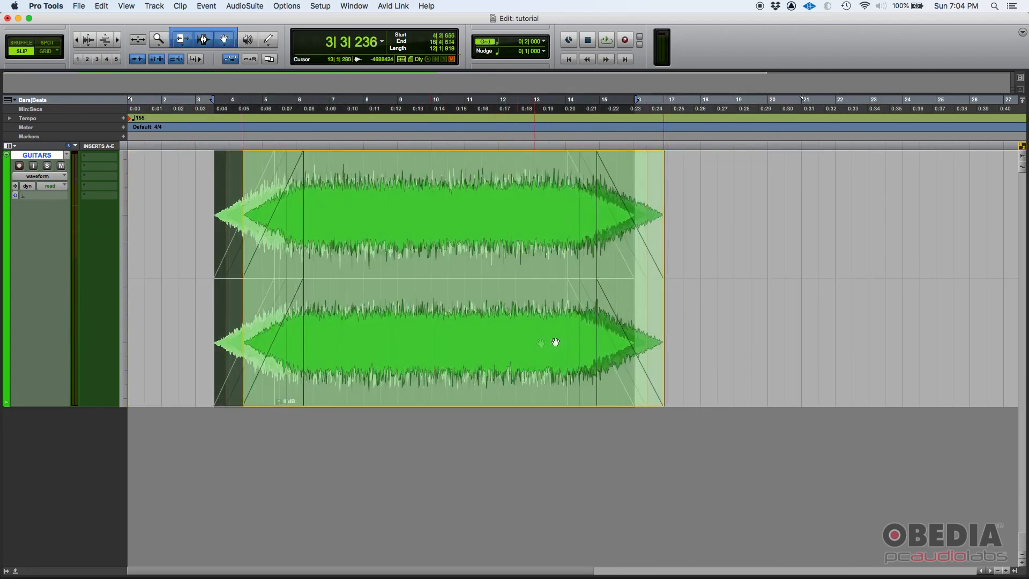
pyautogui.click(359, 279)
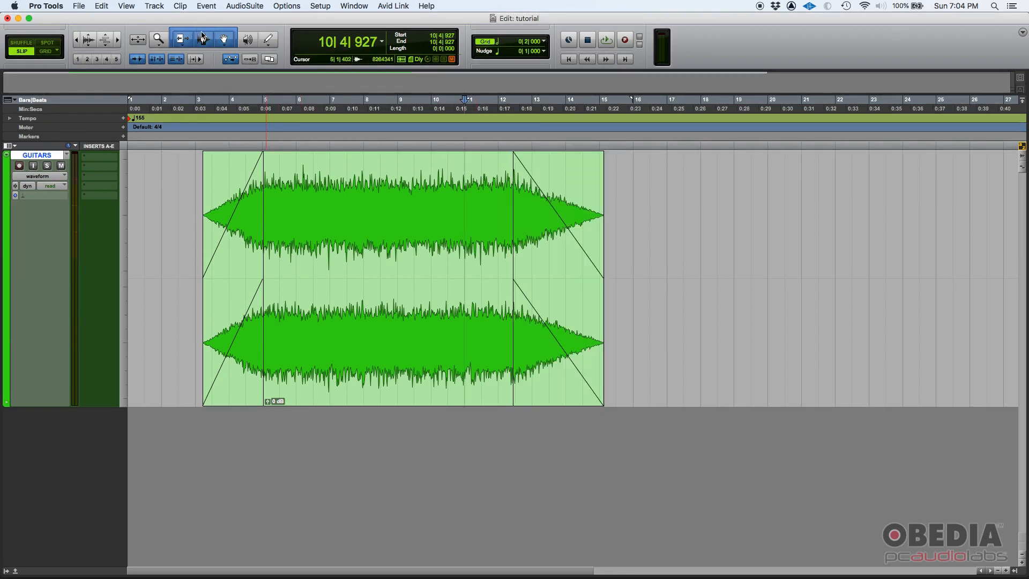
pyautogui.moveTo(204, 39)
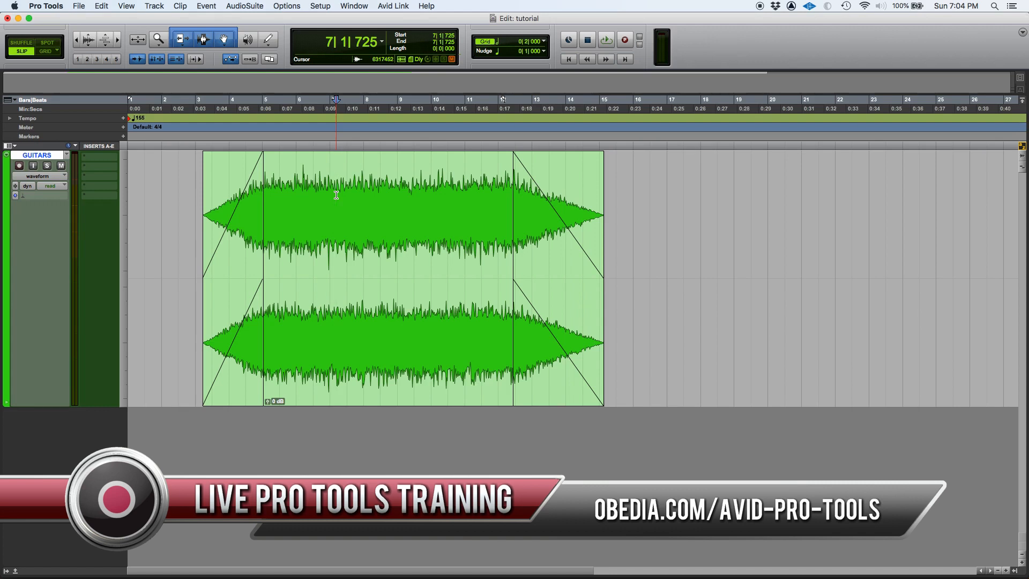
pyautogui.click(374, 184)
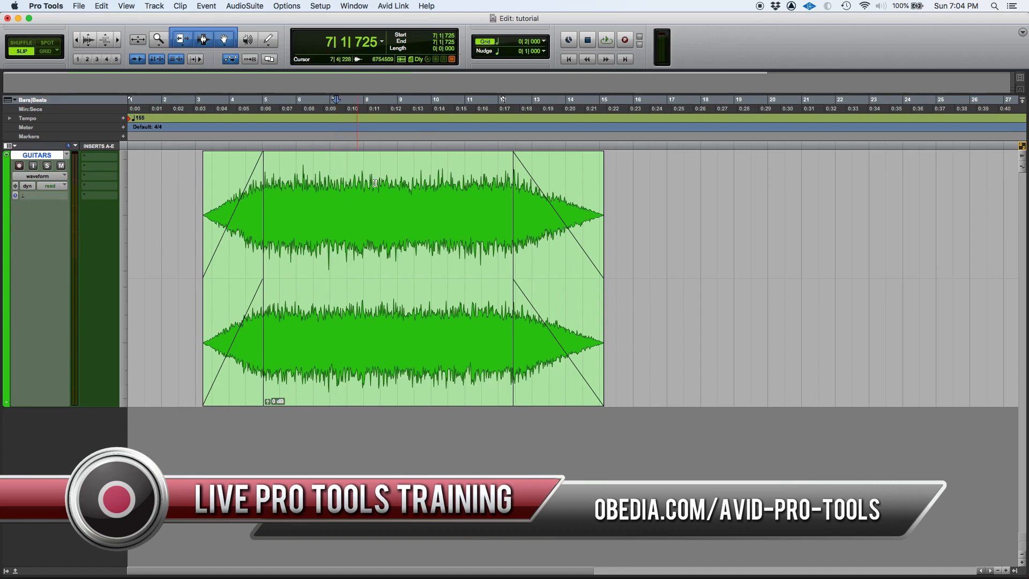